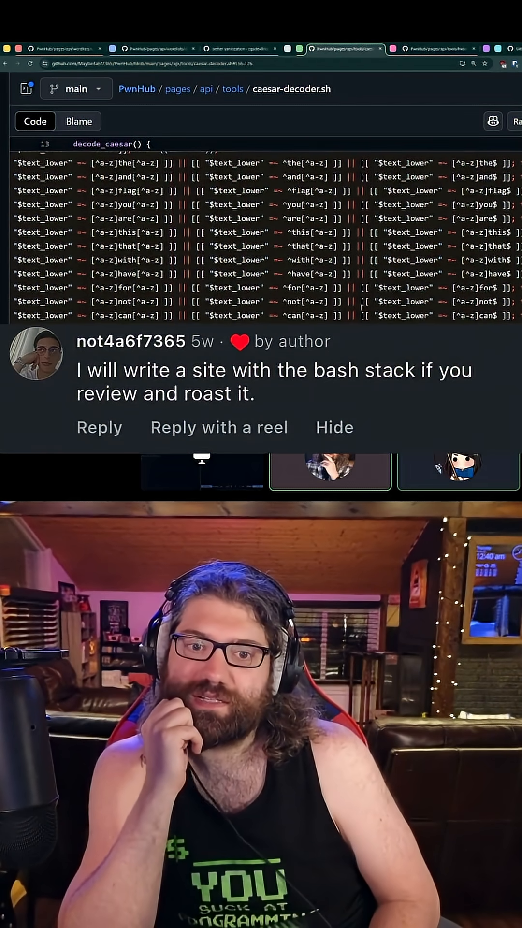
Step: Ask Copilot chat what the caesar-decoder.sh script does and why
{"action": "left_click", "coordinate": [492, 121]}
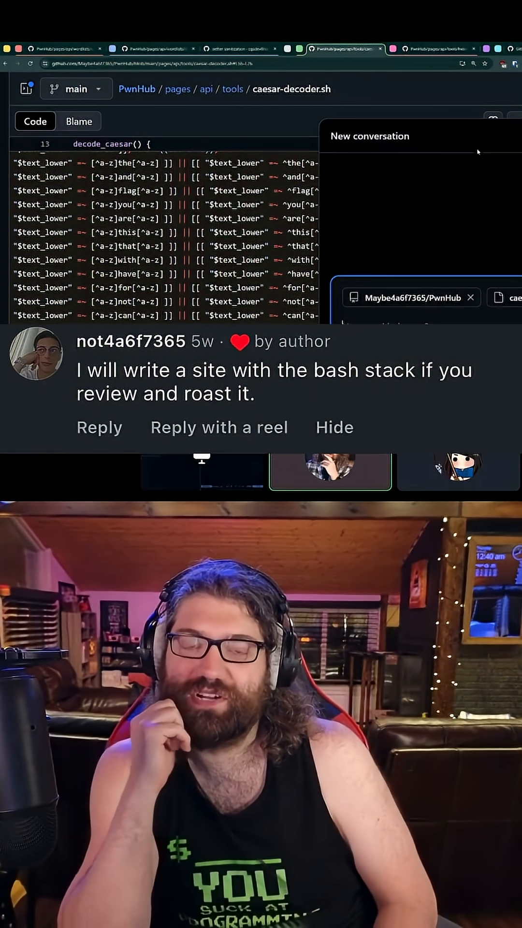
{"action": "type", "text": "grok what does t"}
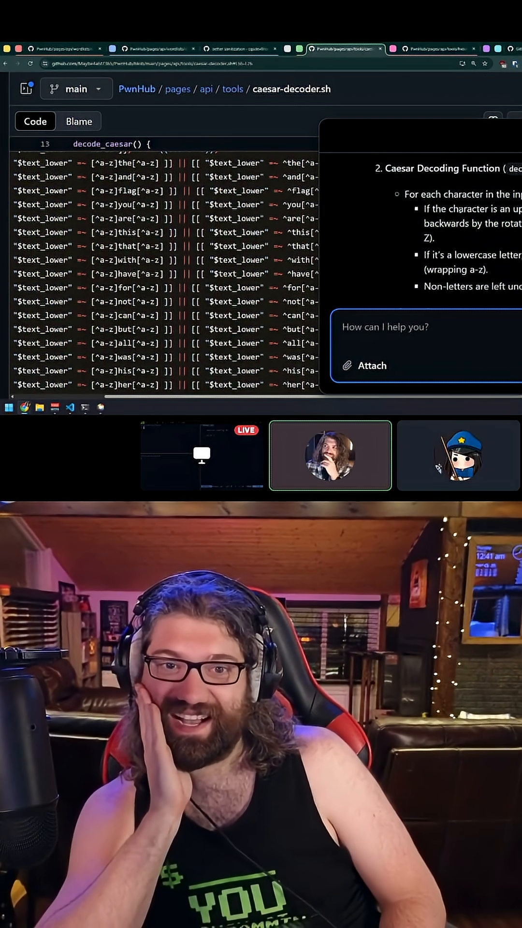
{"action": "type", "text": "why does it look like taht"}
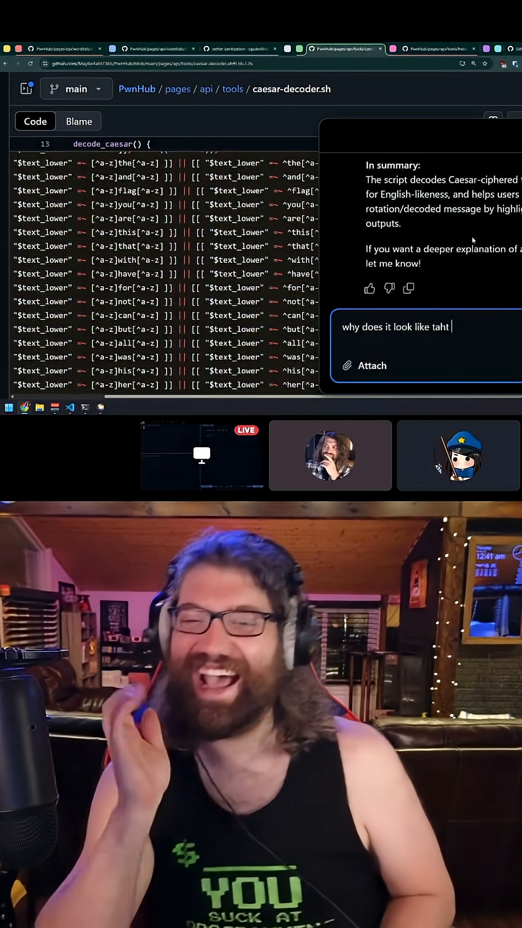
{"action": "key", "text": "Return"}
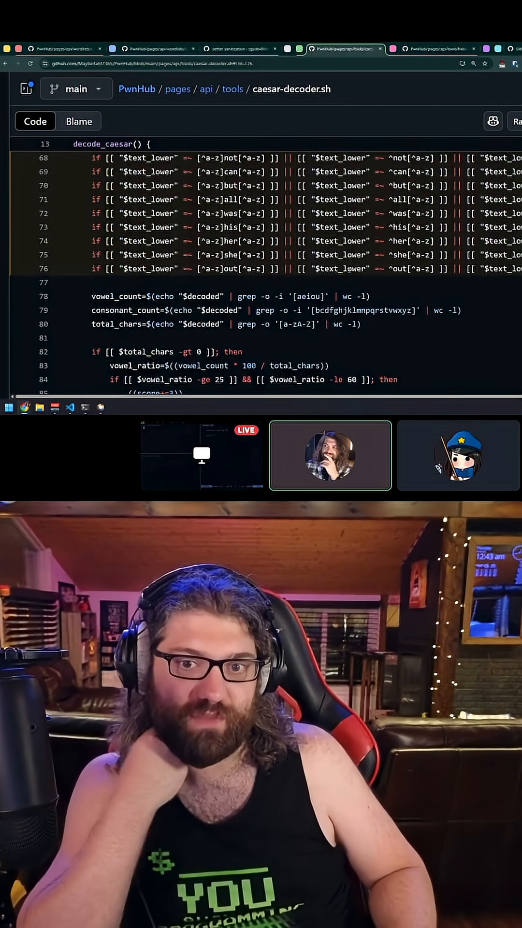
Step: Skim back through caesar-decoder.sh and switch to the hidden-message.sh file
{"action": "scroll", "scroll_direction": "up", "scroll_amount": 3}
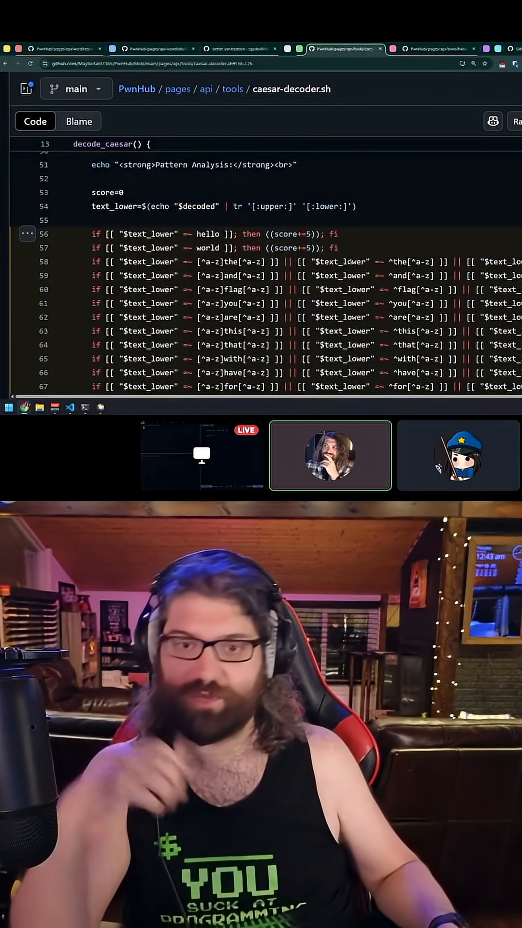
{"action": "scroll", "scroll_direction": "up", "scroll_amount": 3}
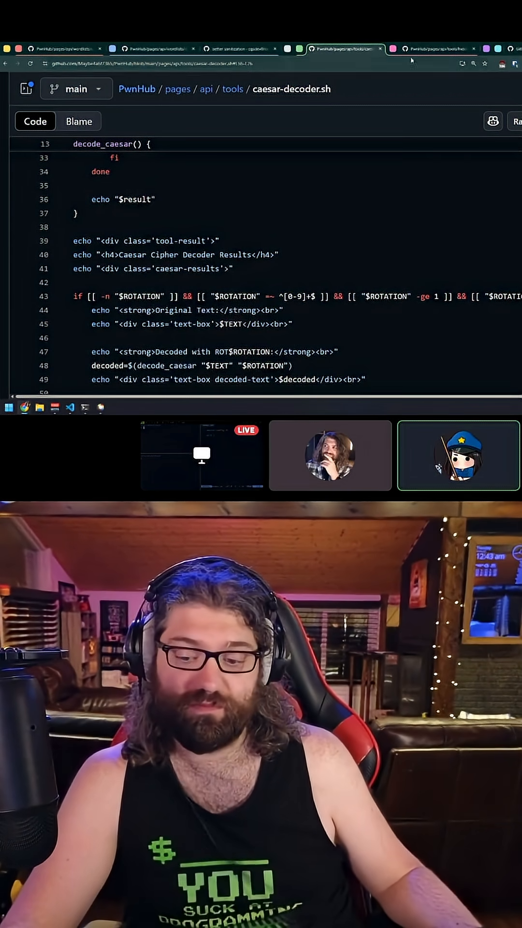
{"action": "left_click", "coordinate": [440, 49]}
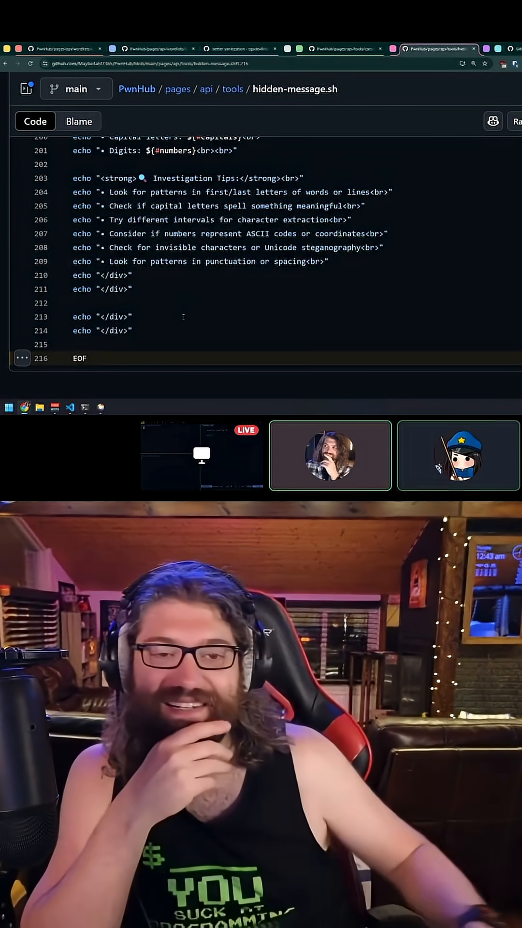
Step: Search the hidden-message.sh page for 'EOF', landing on its closing marker
{"action": "key", "text": "ctrl+f"}
{"action": "type", "text": "eof"}
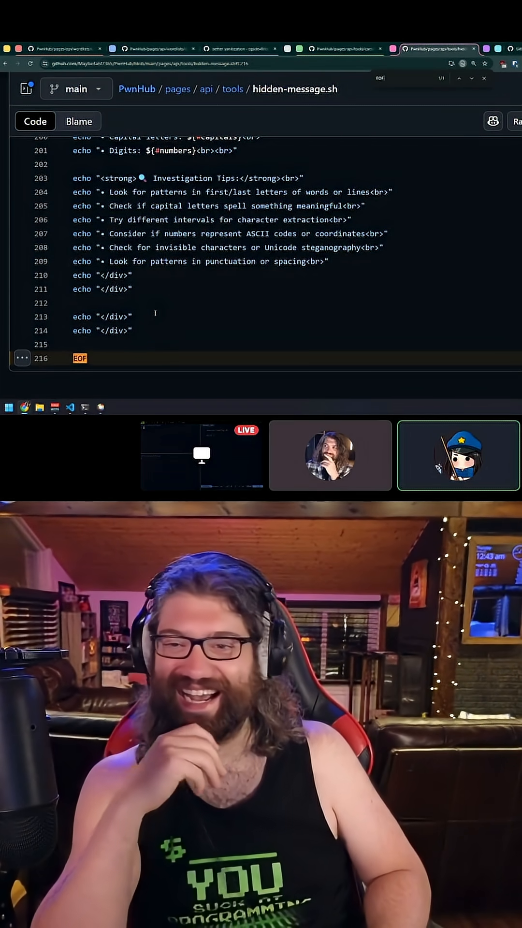
{"action": "scroll", "scroll_direction": "up", "scroll_amount": 3}
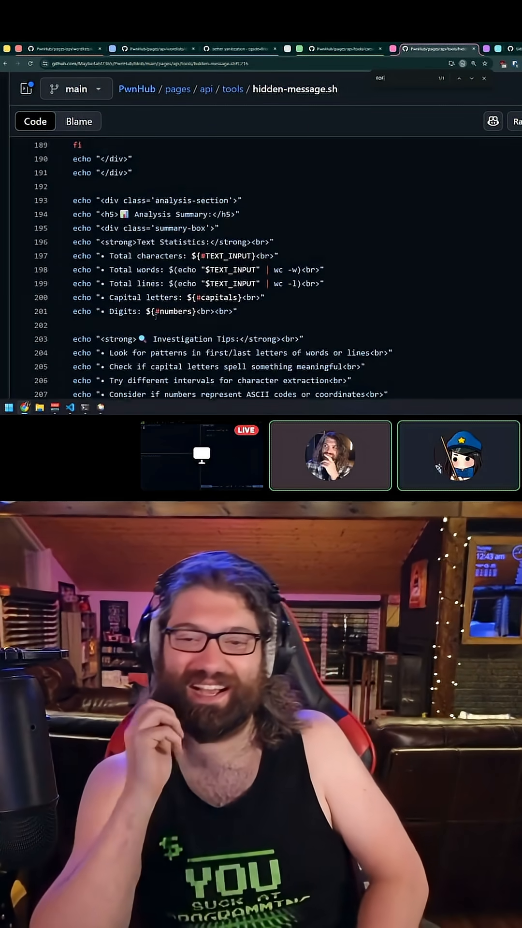
{"action": "scroll", "scroll_direction": "down", "scroll_amount": 3}
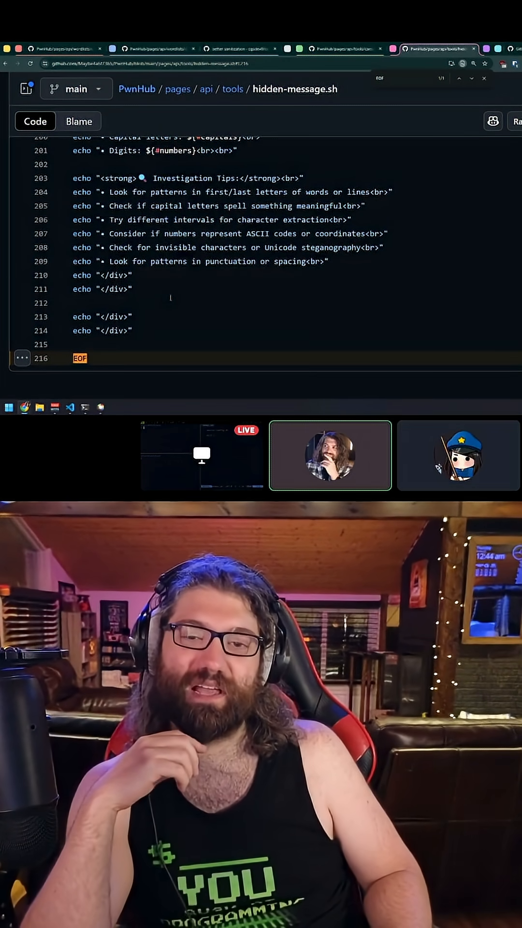
{"action": "left_click", "coordinate": [458, 454]}
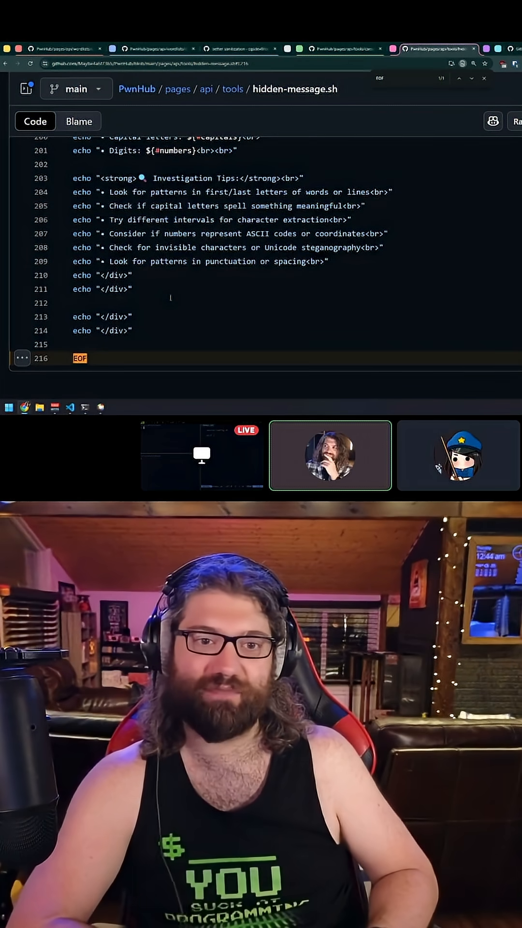
{"action": "left_click", "coordinate": [458, 454]}
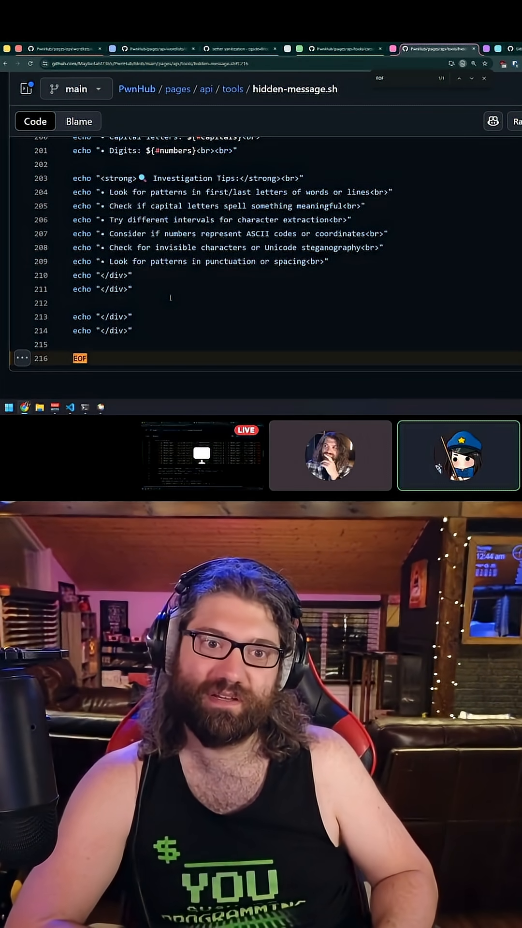
{"action": "scroll", "scroll_direction": "up", "scroll_amount": 3}
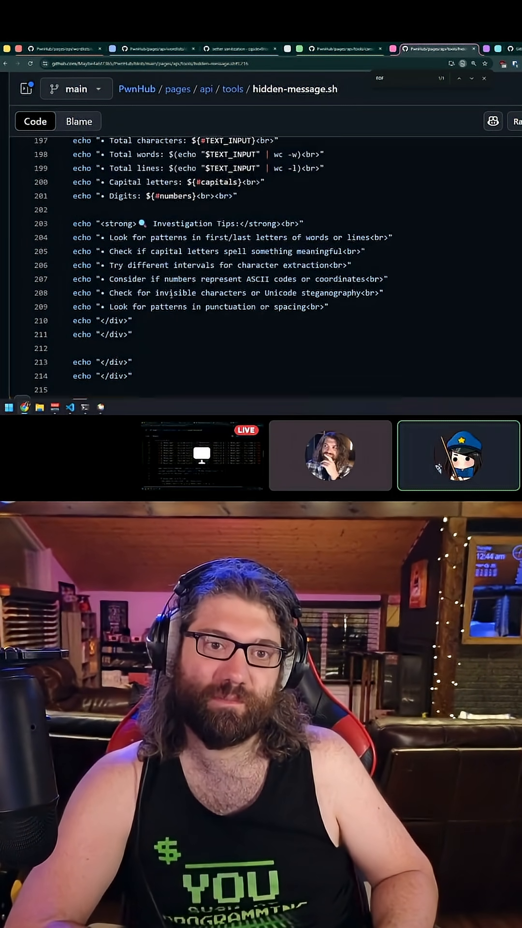
{"action": "scroll", "scroll_direction": "up", "scroll_amount": 3}
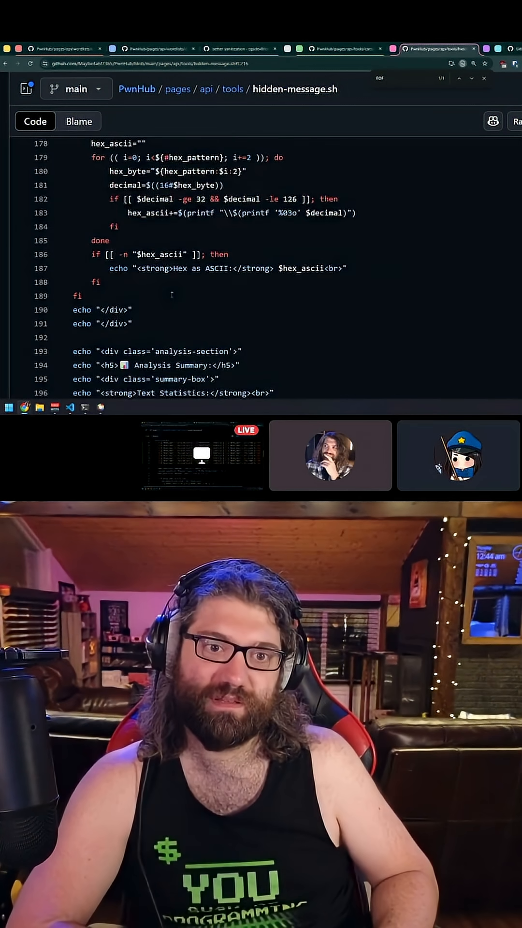
{"action": "scroll", "scroll_direction": "up", "scroll_amount": 3}
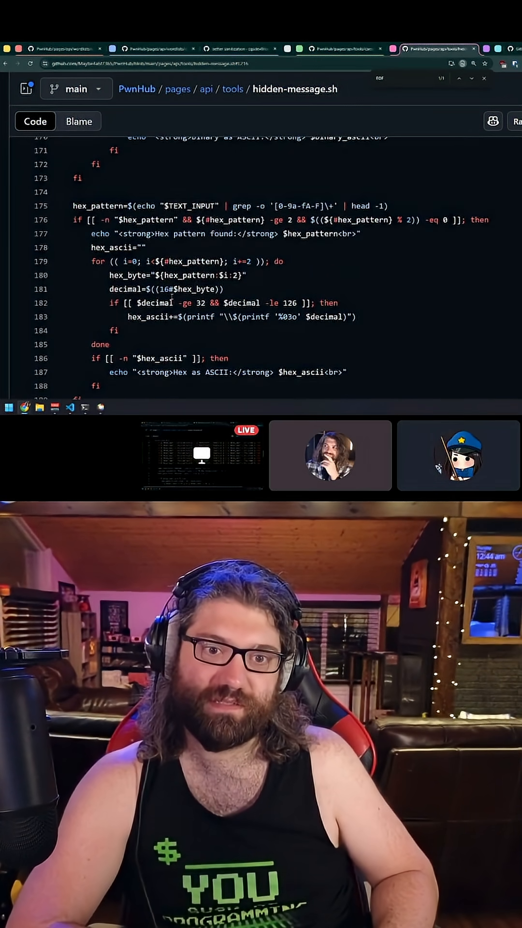
{"action": "scroll", "scroll_direction": "up", "scroll_amount": 3}
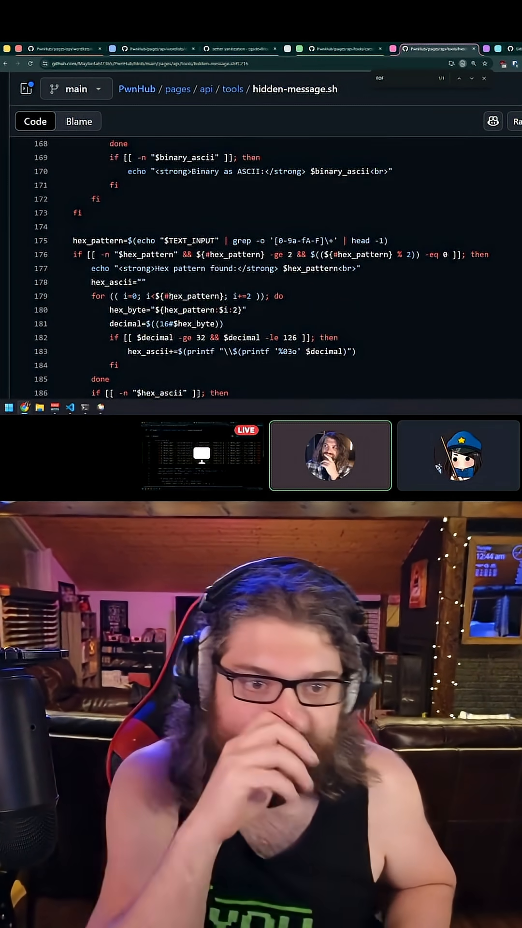
{"action": "scroll", "scroll_direction": "down", "scroll_amount": 3}
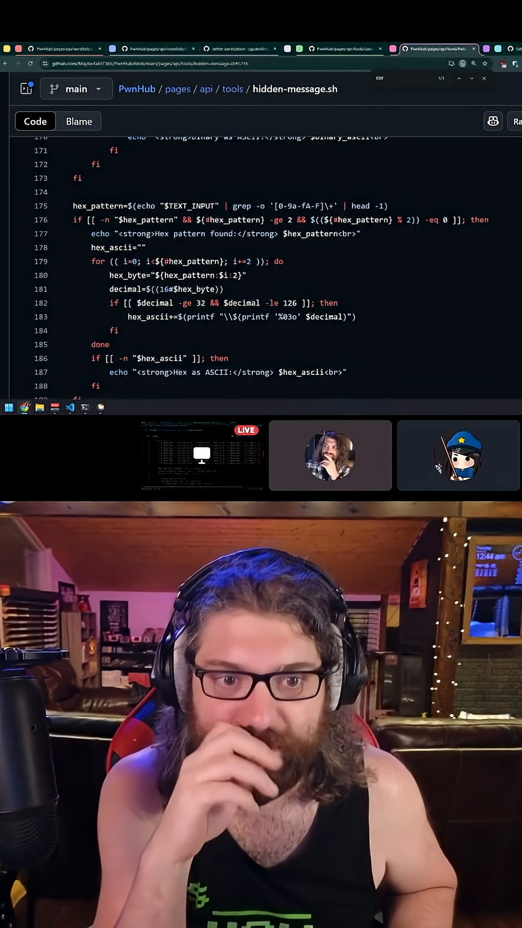